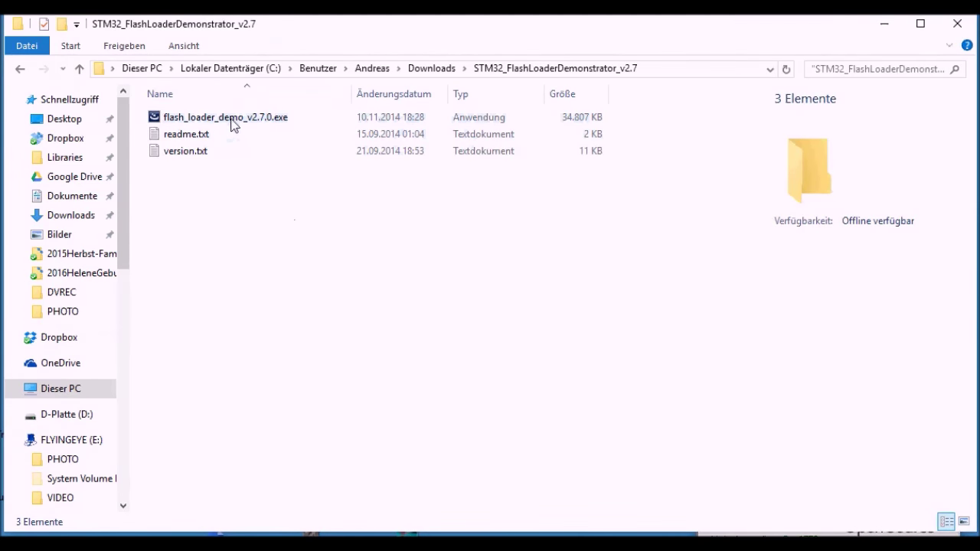
Step: Launch flash_loader_demo_v2.7.0.exe from the extracted Downloads folder
left_click(226, 116)
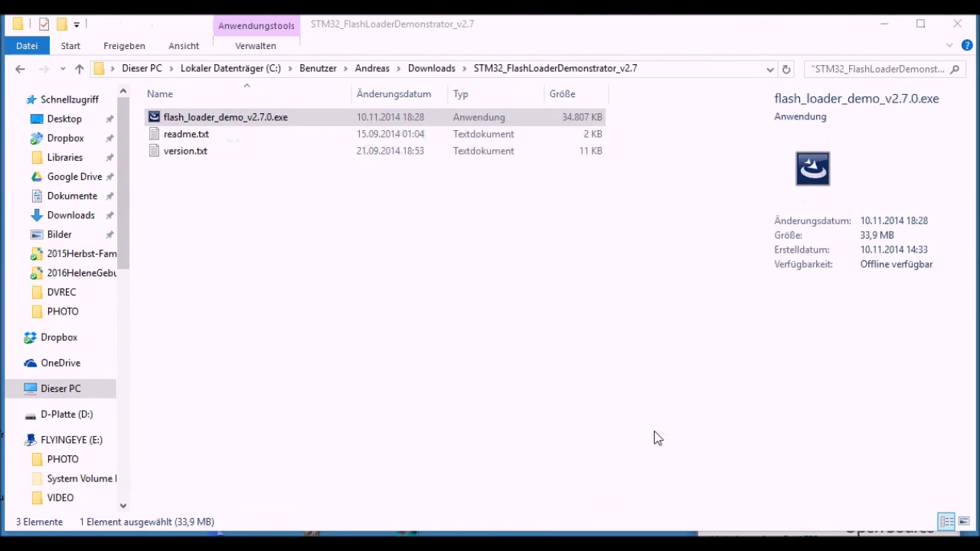
double_click(225, 116)
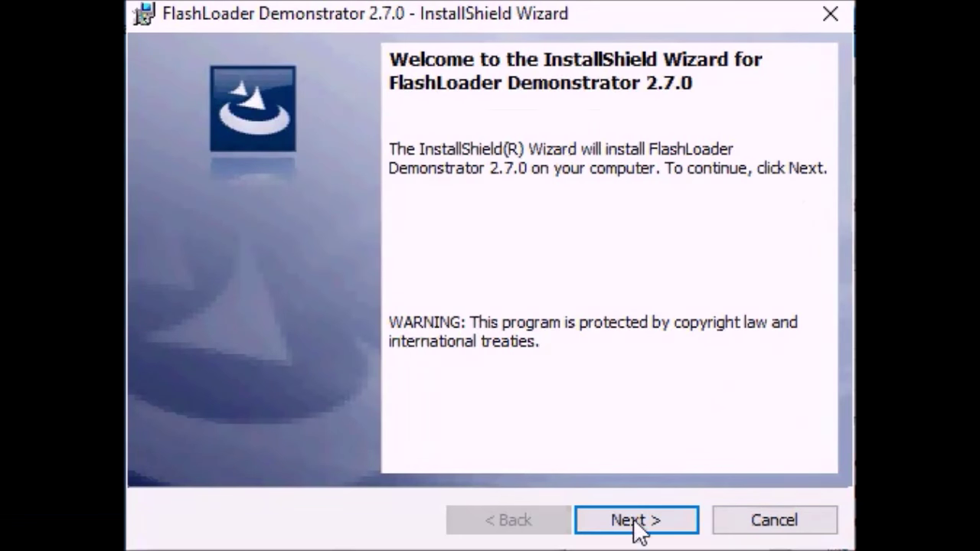
Step: Install FlashLoader Demonstrator 2.7.0 with default customer info and the STMicroelectronics destination folder
left_click(636, 521)
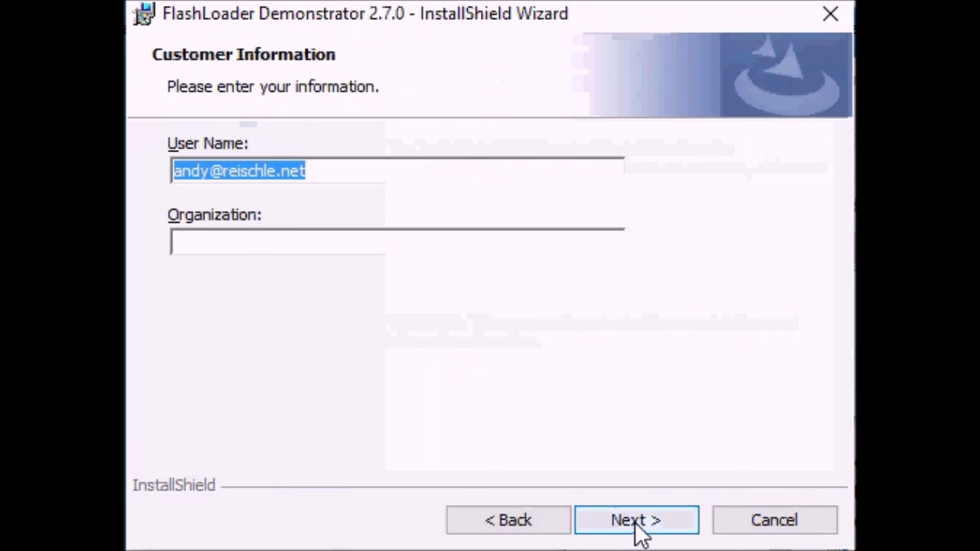
left_click(636, 521)
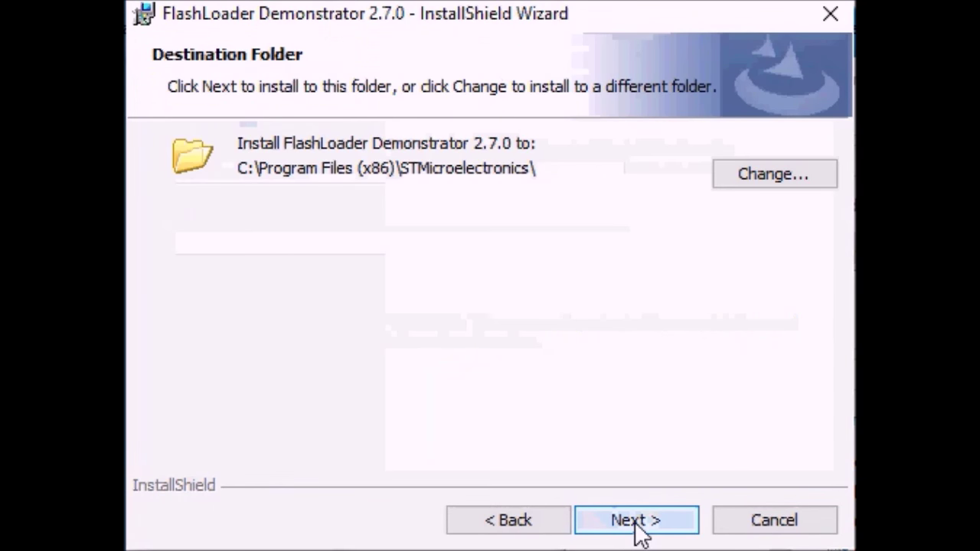
left_click(634, 521)
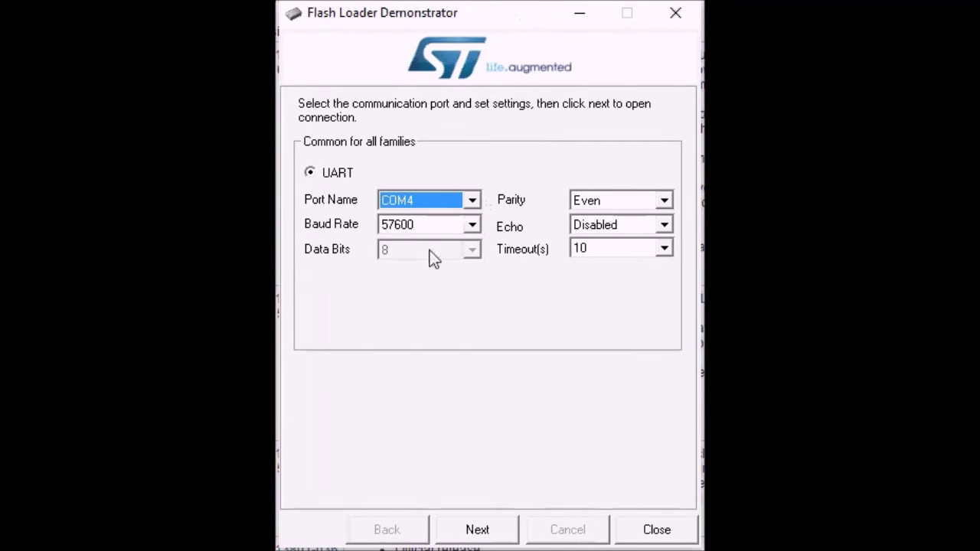
Step: Connect over COM4 at 57600 baud and remove read protection, accepting the full-erase warning
left_click(478, 530)
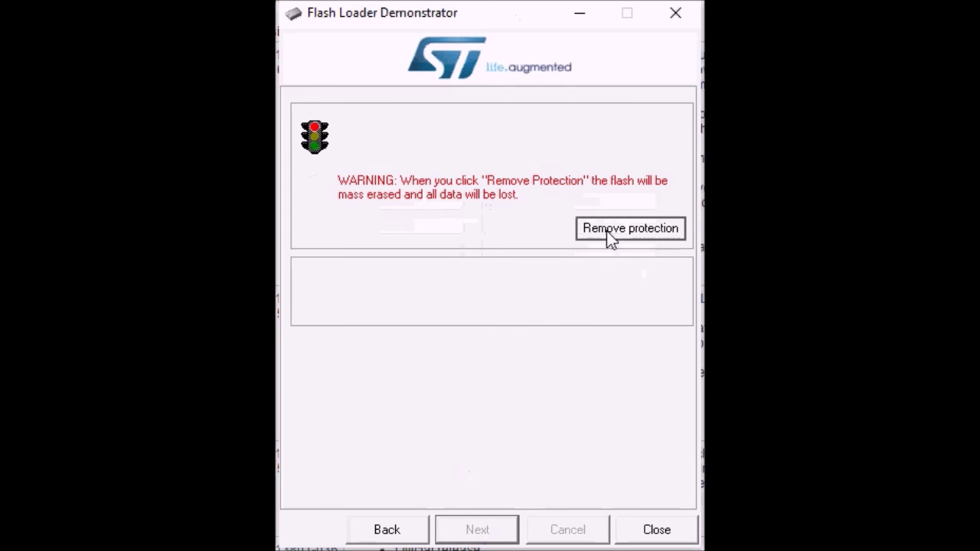
left_click(629, 228)
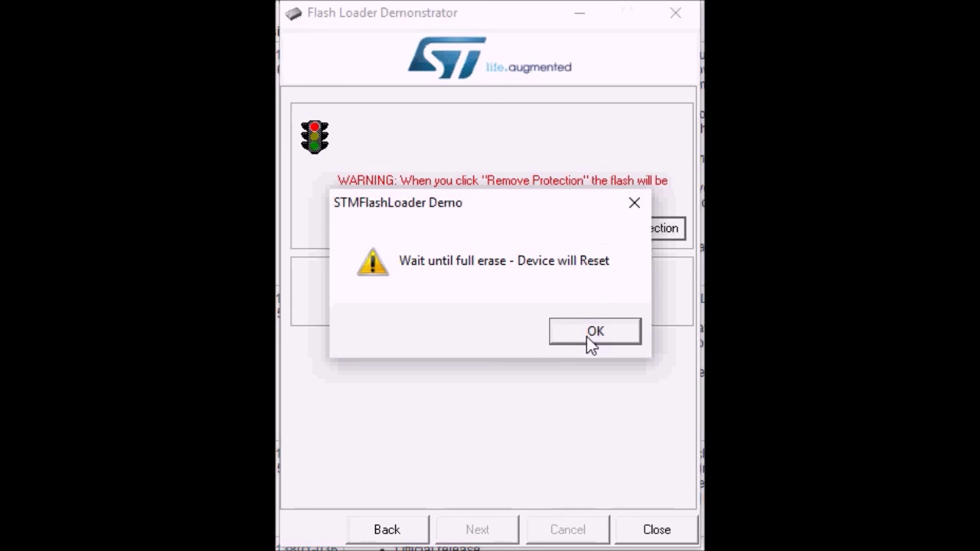
left_click(594, 331)
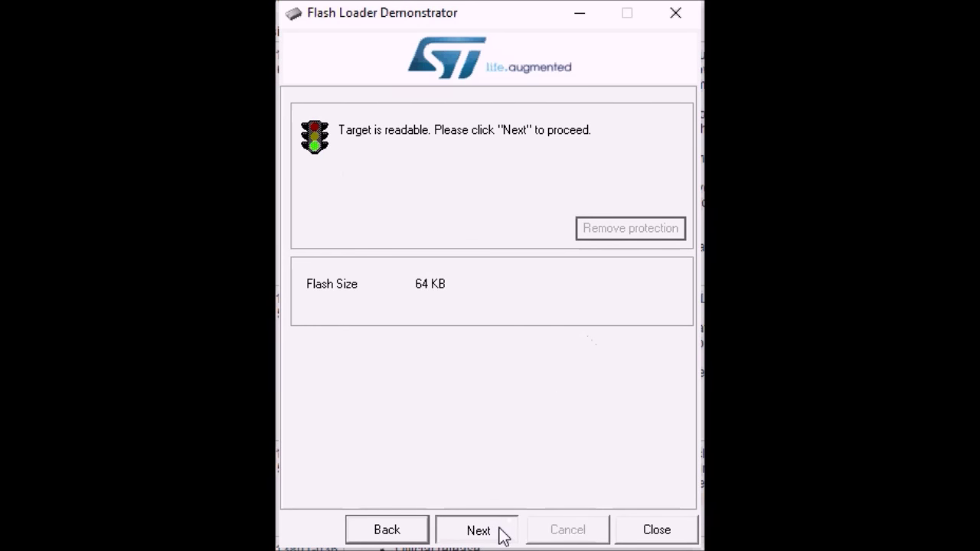
Step: Confirm the detected STM32F1_Med-density_64K target and continue to the operations page
left_click(478, 530)
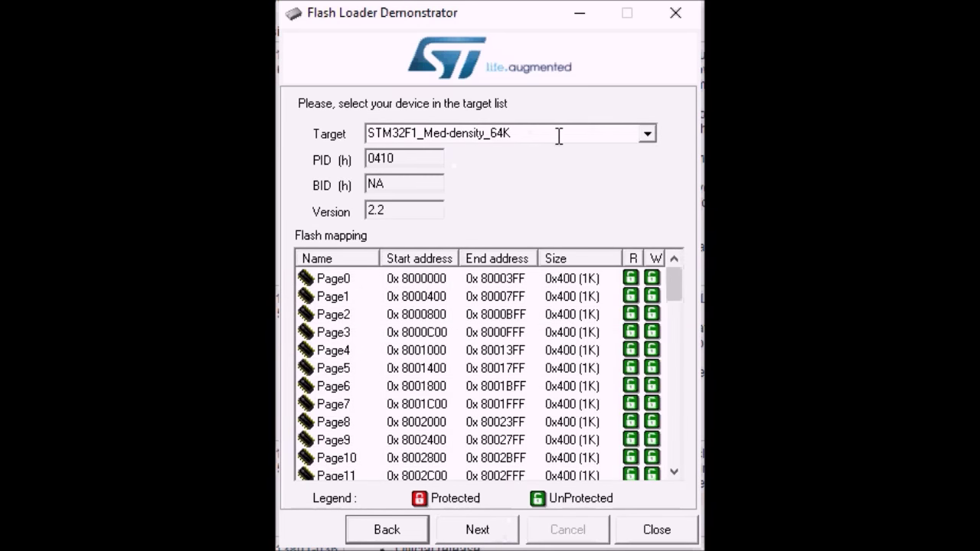
left_click(647, 133)
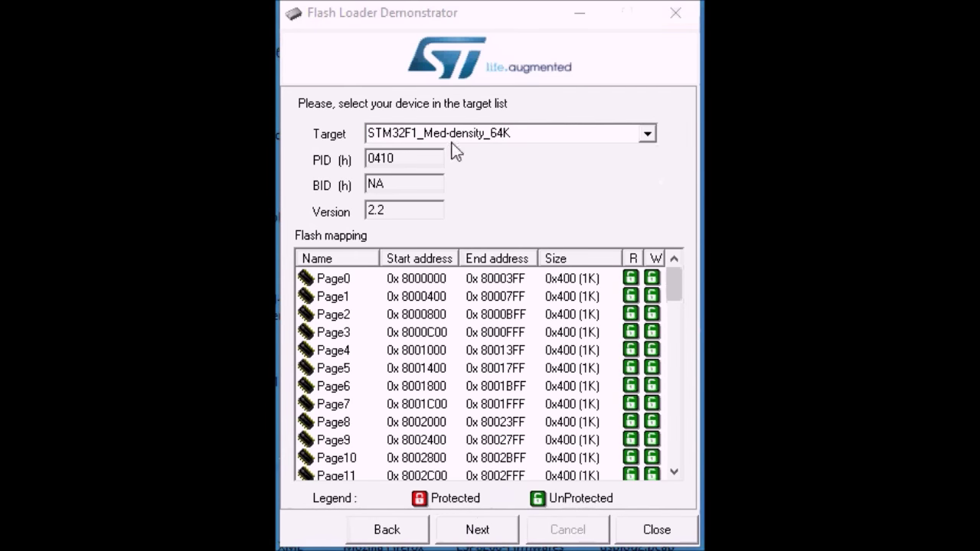
left_click(476, 530)
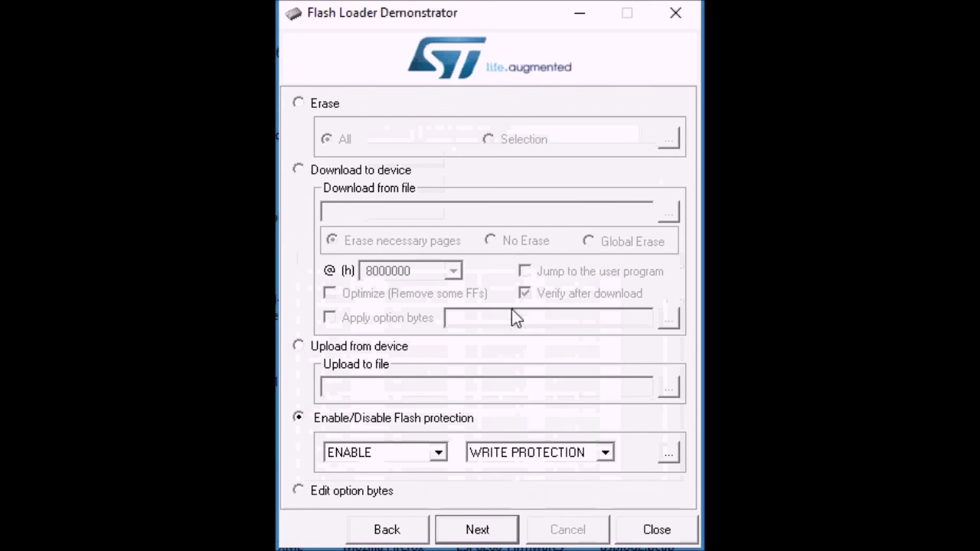
Step: Choose Download to device and load the 113-13801-060.hex firmware file
left_click(297, 168)
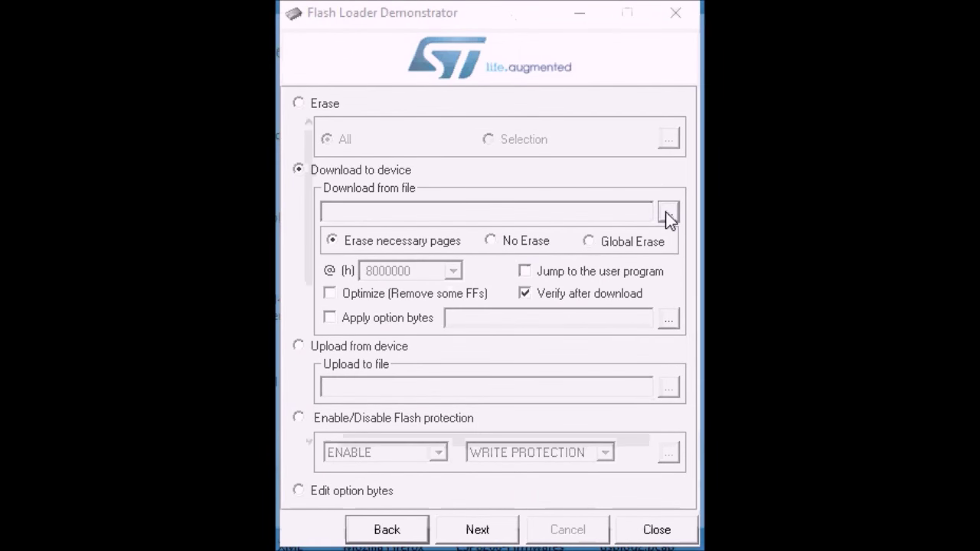
left_click(668, 212)
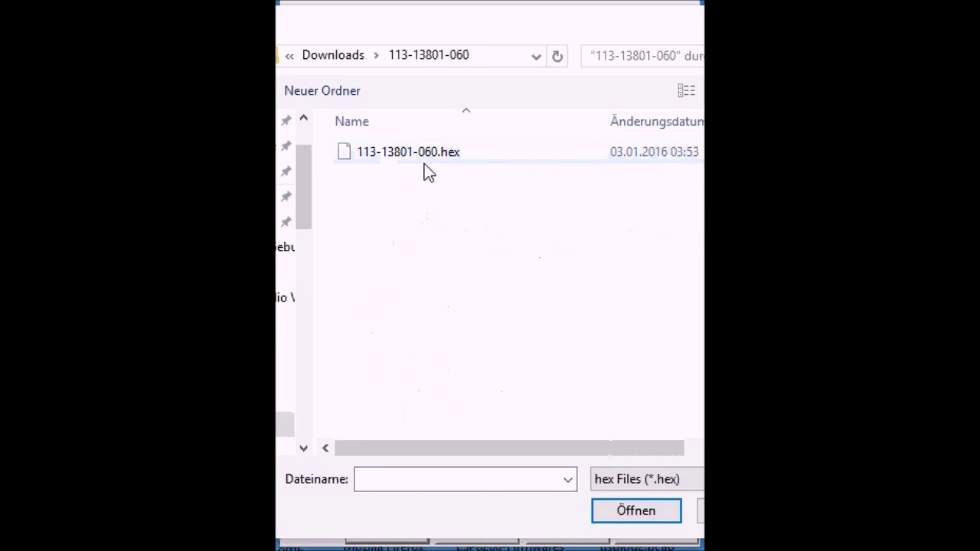
left_click(636, 512)
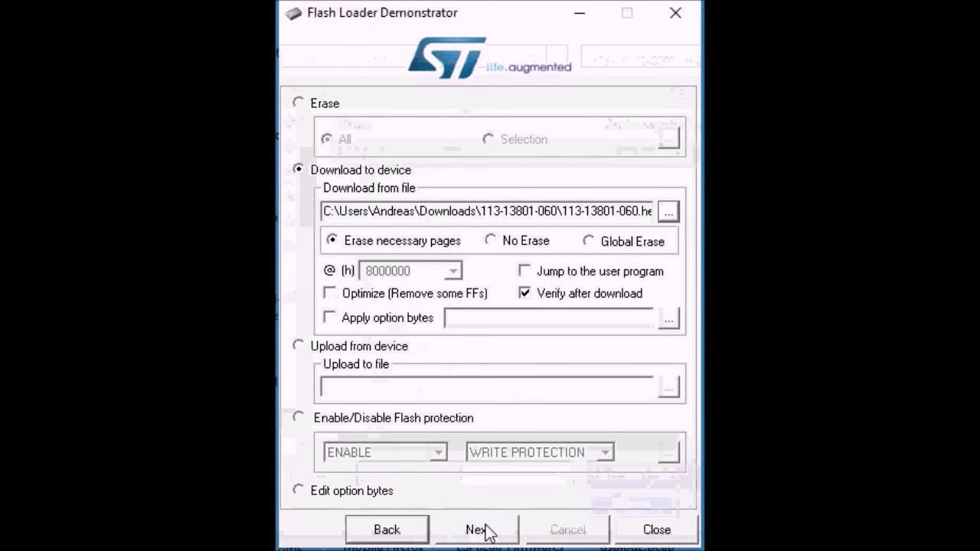
Step: Start the download and wait until 'Download operation finished successfully' is reported
left_click(477, 530)
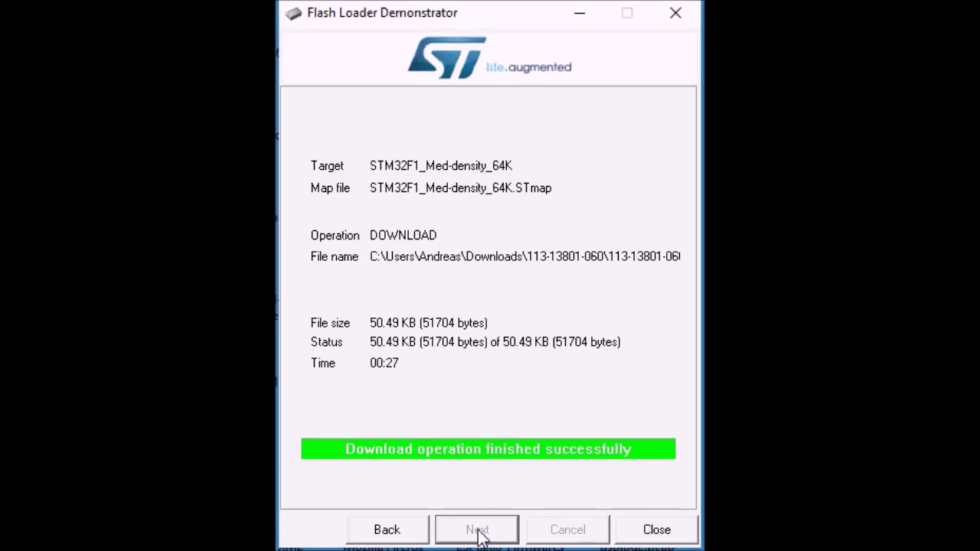
left_click(478, 530)
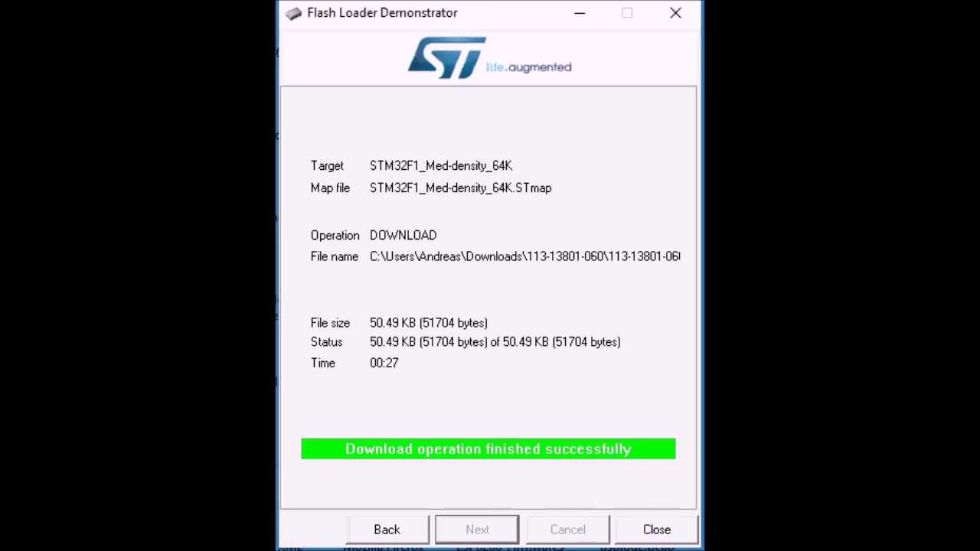